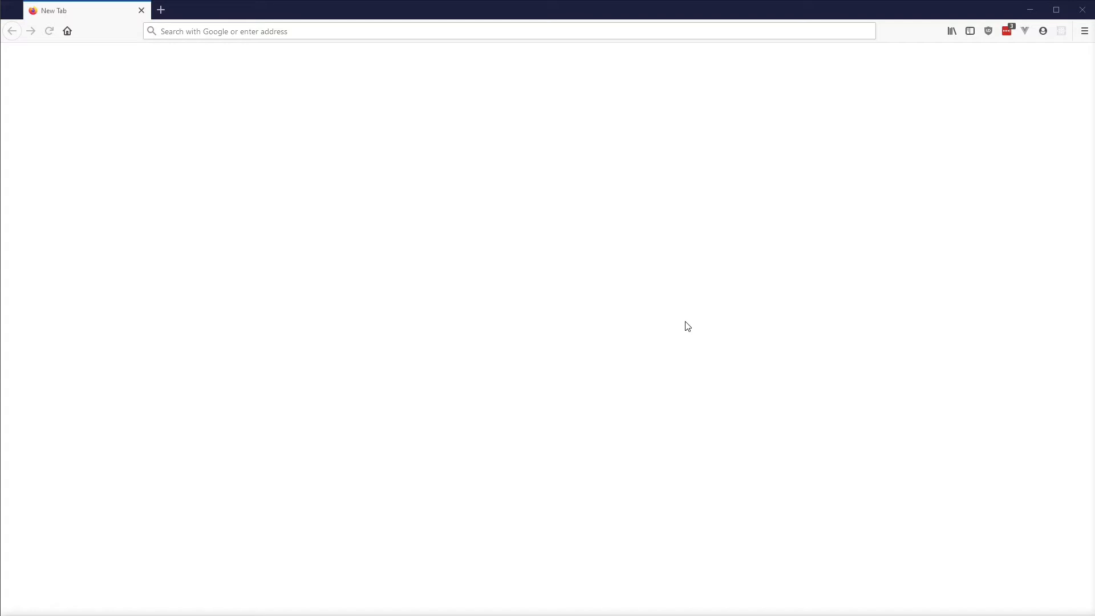
Enter wordmem.test into the Firefox address bar of the new tab.
{"action": "left_click", "coordinate": [489, 31]}
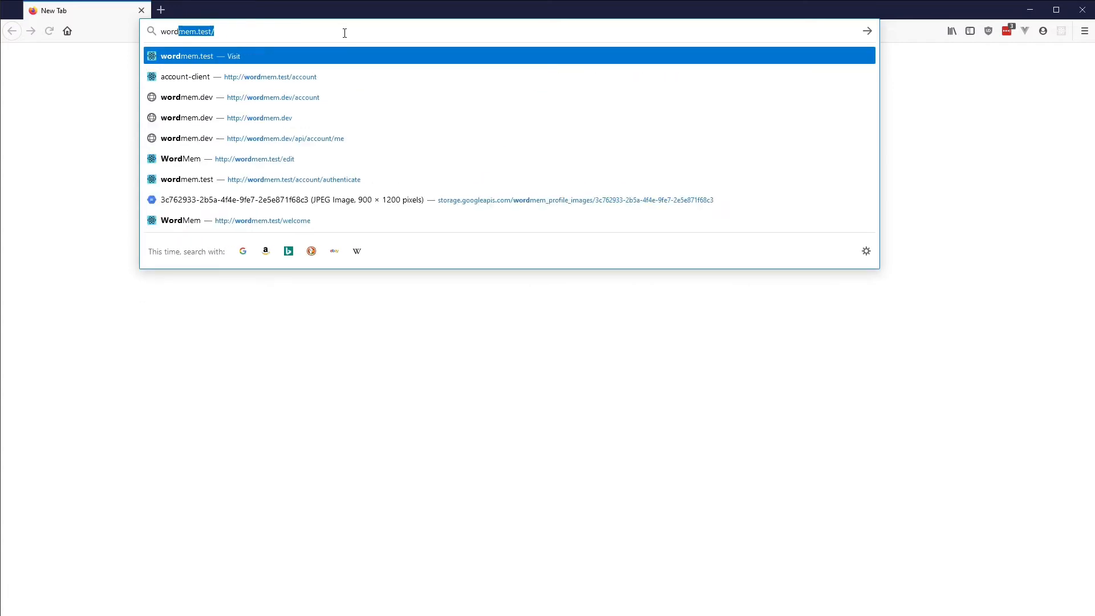
Visit wordmem.test and choose Login on the welcome page.
{"action": "left_click", "coordinate": [262, 220]}
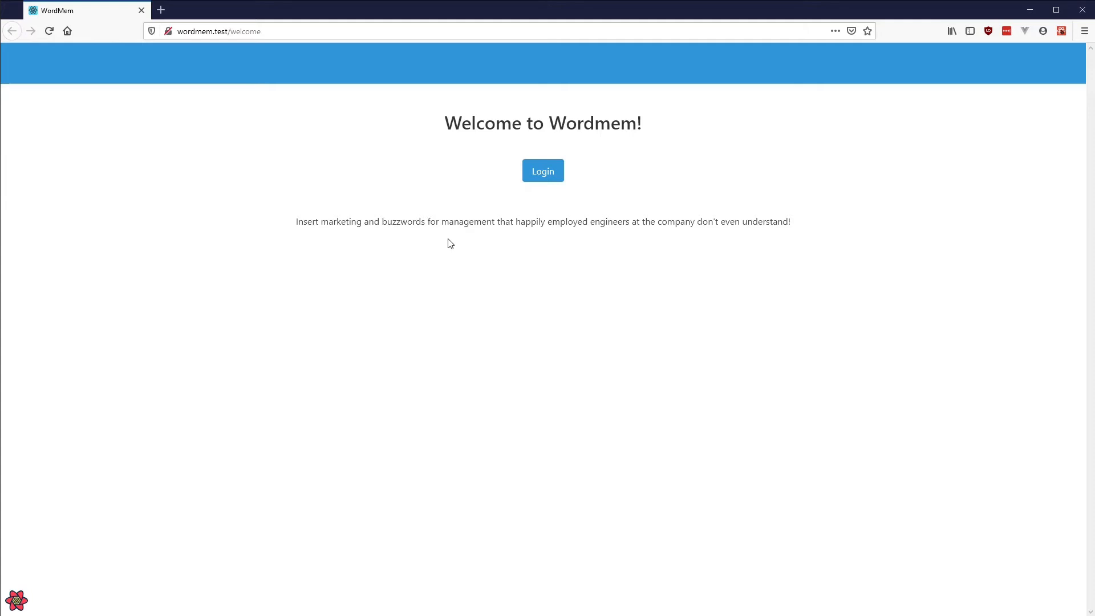
{"action": "left_click", "coordinate": [543, 171]}
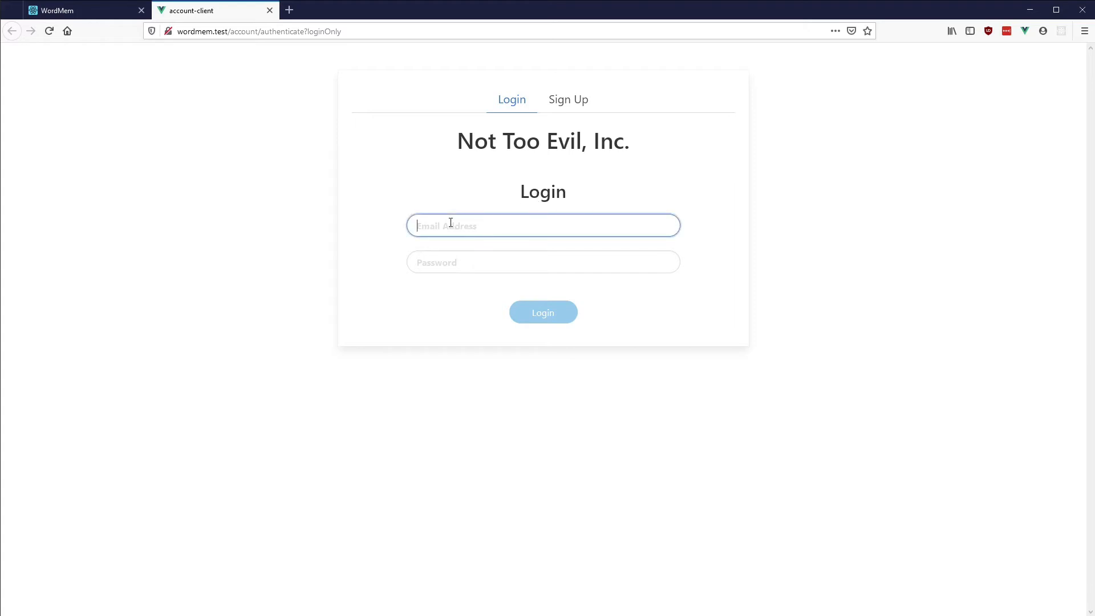
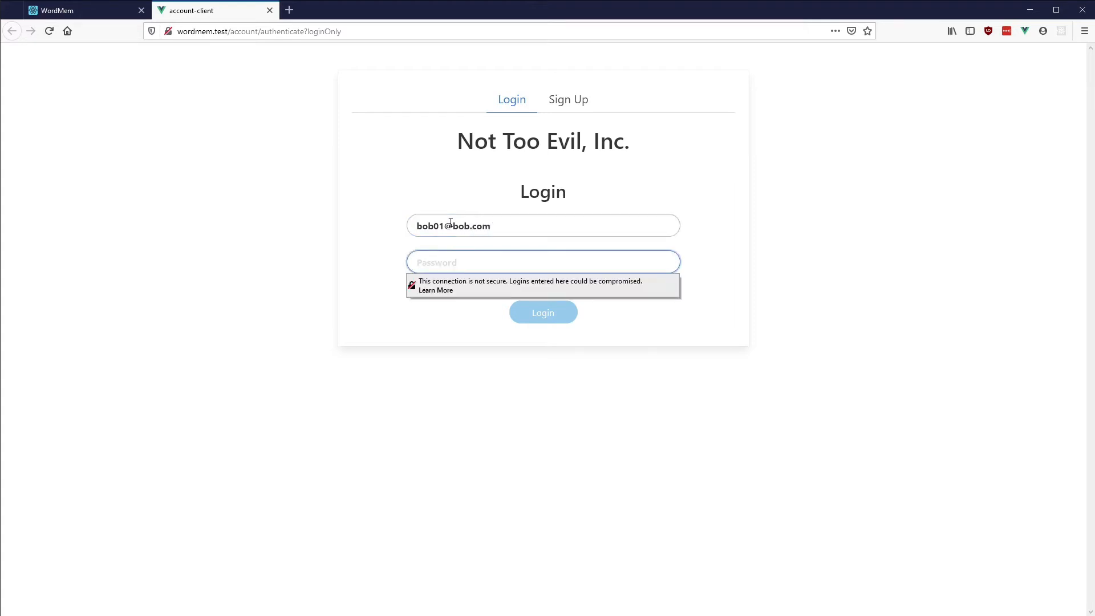
Log in with the bob01@ email address and the account password.
{"action": "left_click", "coordinate": [542, 312]}
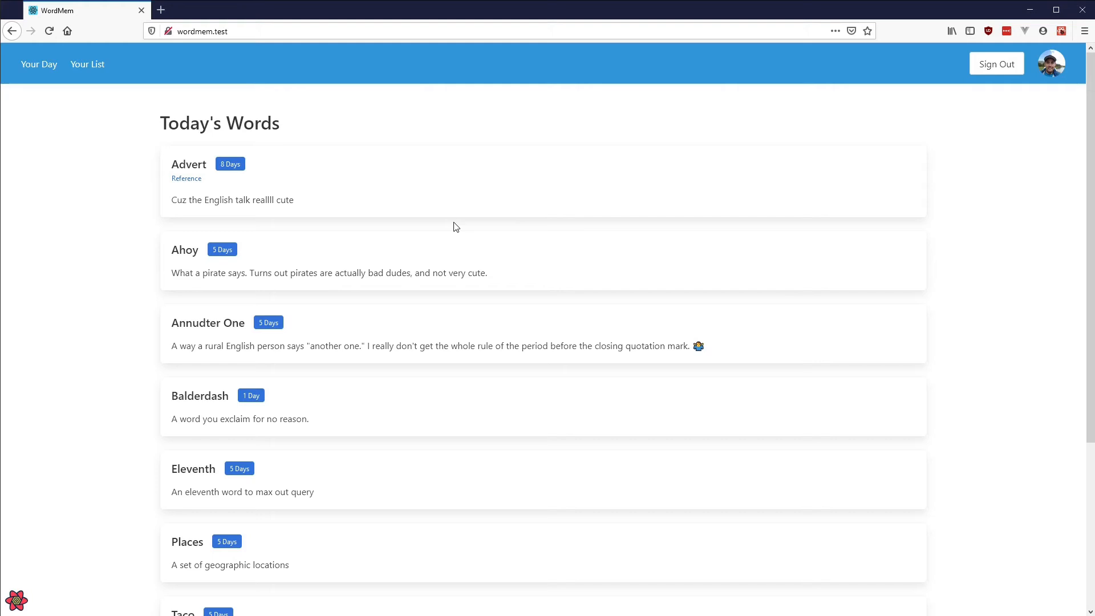
{"action": "mouse_move", "coordinate": [87, 64]}
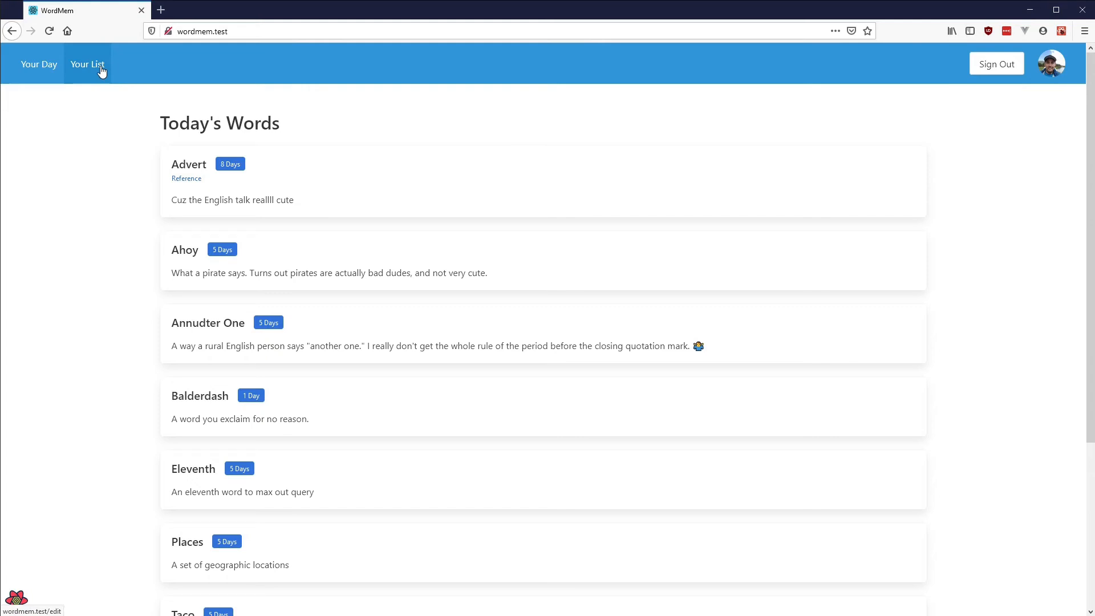
Go to the Your List page from the top navigation bar.
{"action": "left_click", "coordinate": [88, 64]}
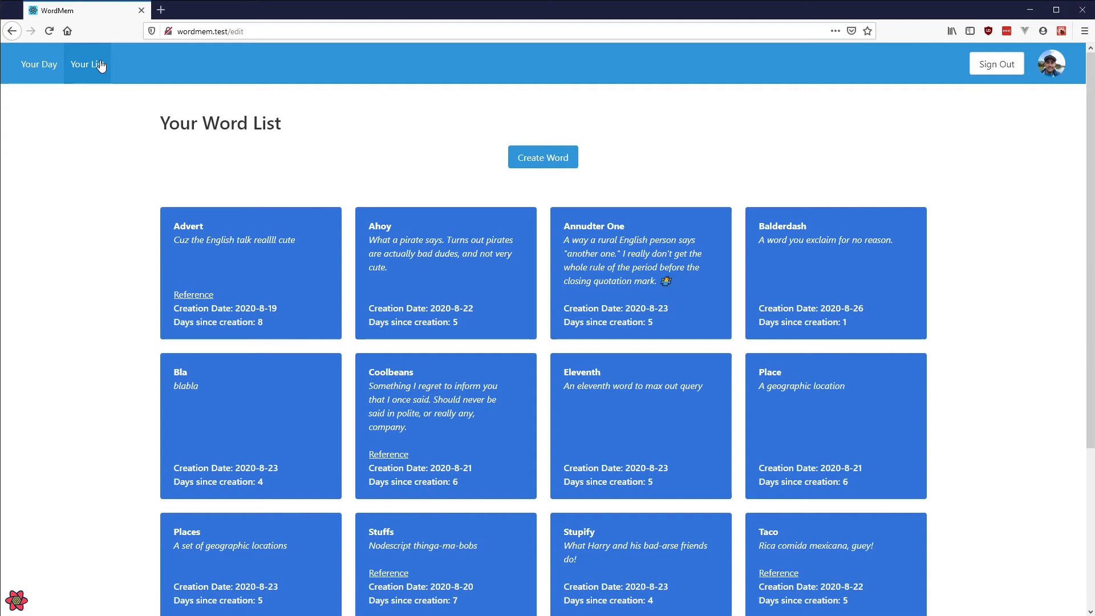
{"action": "mouse_move", "coordinate": [304, 66]}
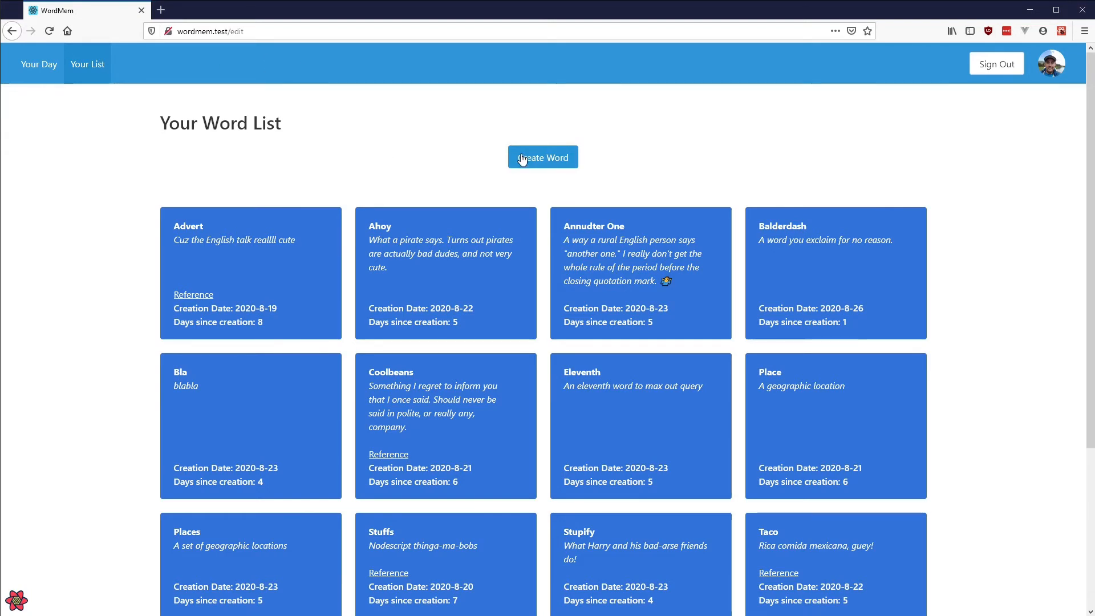
Create the word 'Dog' defined as 'A thing that woofs!' and save it.
{"action": "left_click", "coordinate": [542, 157]}
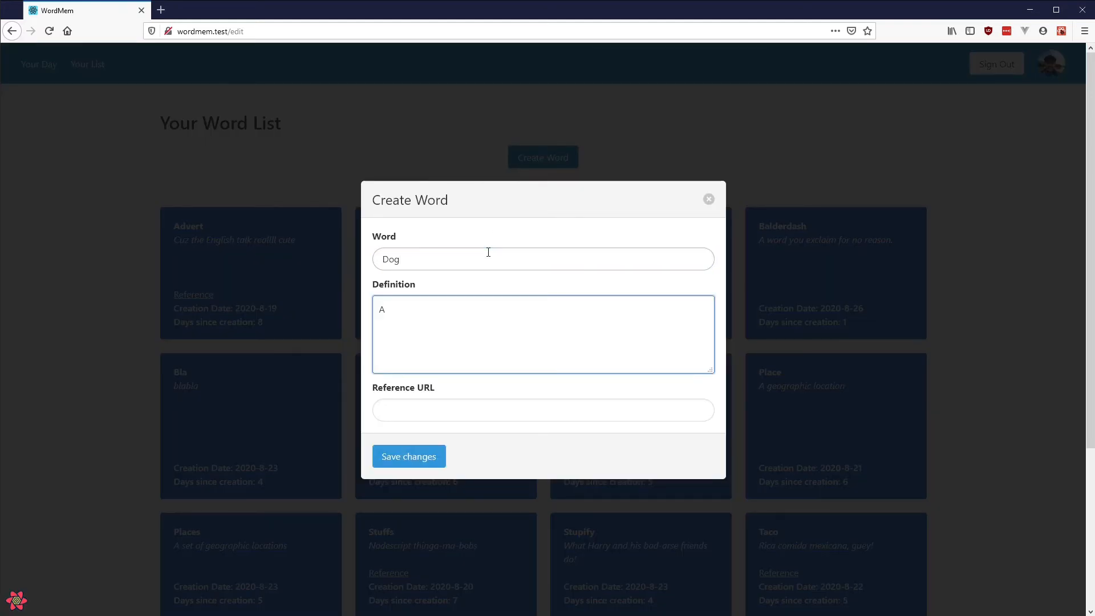
{"action": "type", "text": "thing that"}
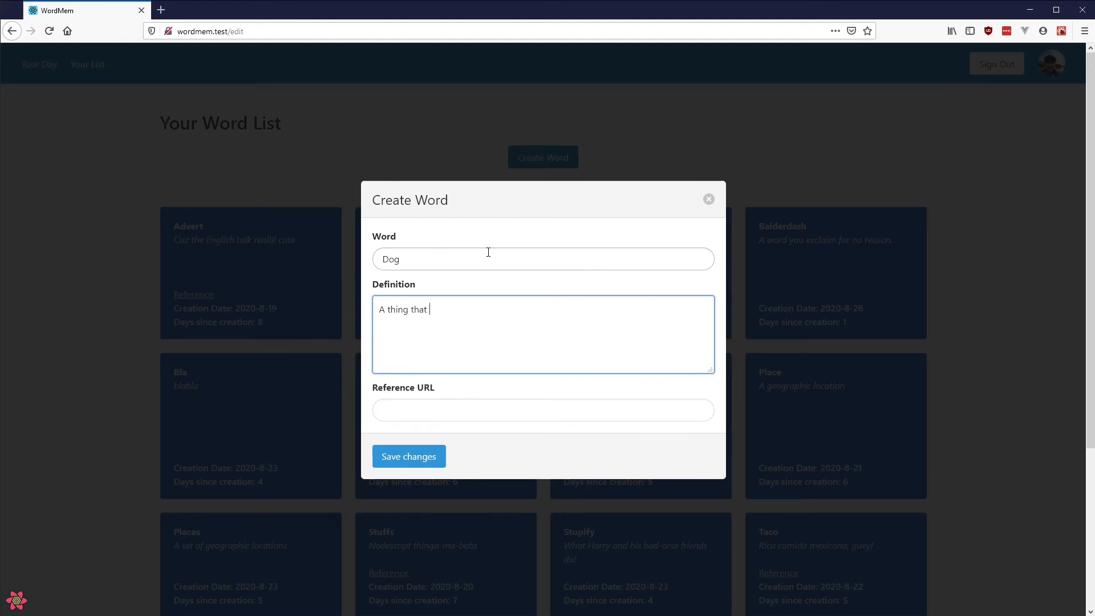
{"action": "type", "text": "woofs!"}
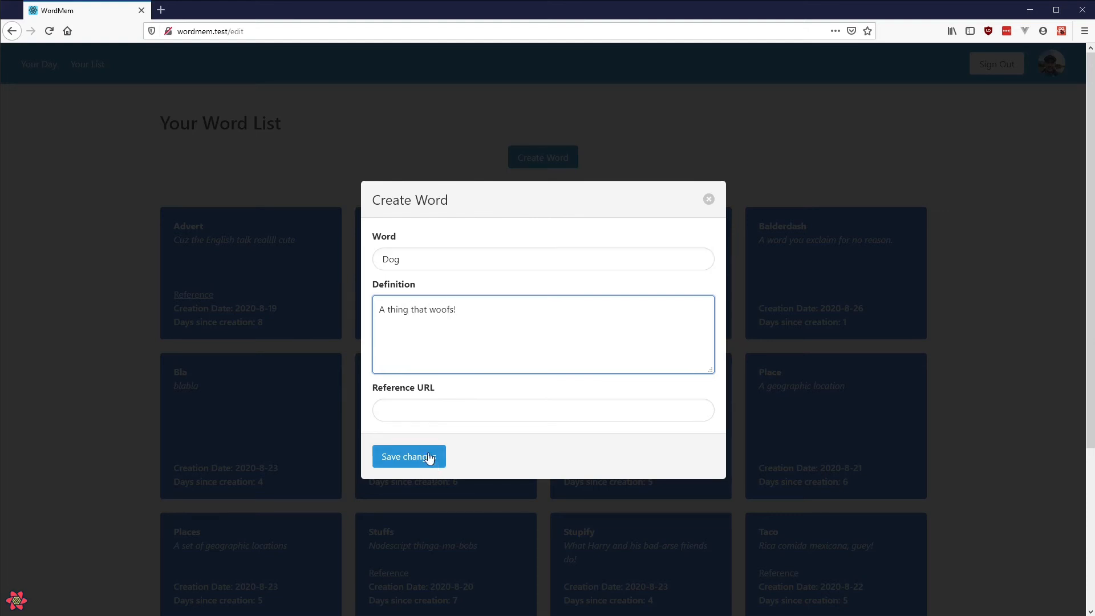
{"action": "left_click", "coordinate": [408, 456]}
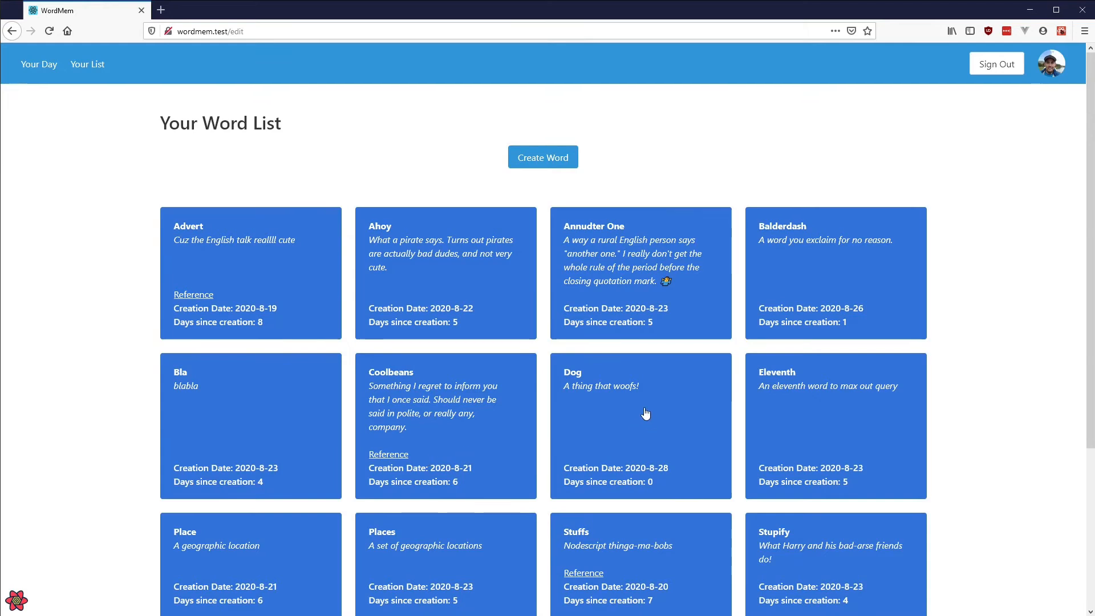
{"action": "scroll", "scroll_direction": "down", "scroll_amount": 3}
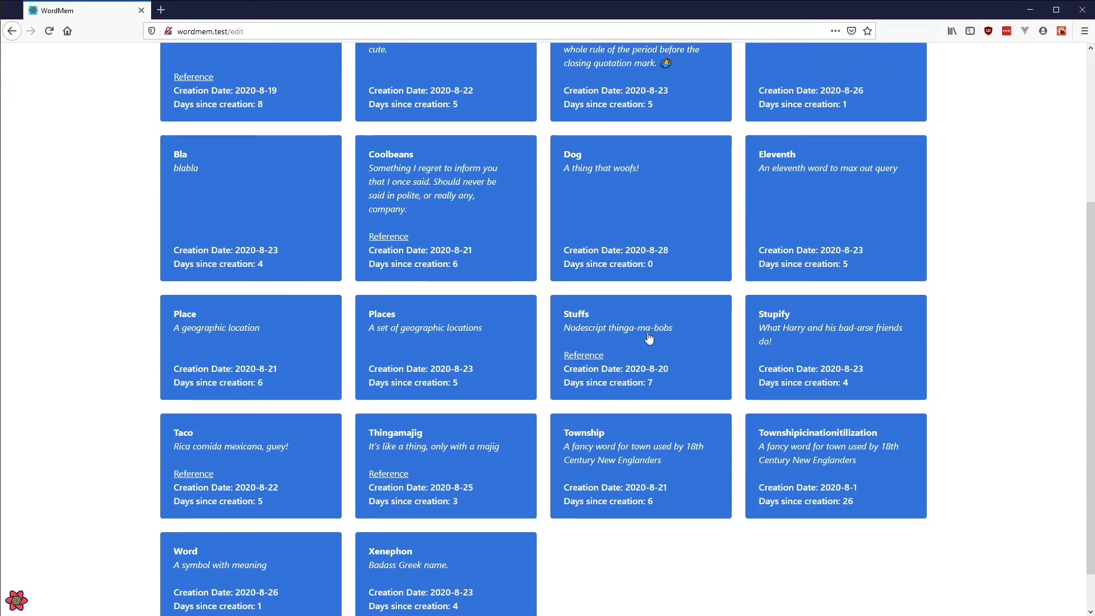
{"action": "left_click", "coordinate": [617, 327]}
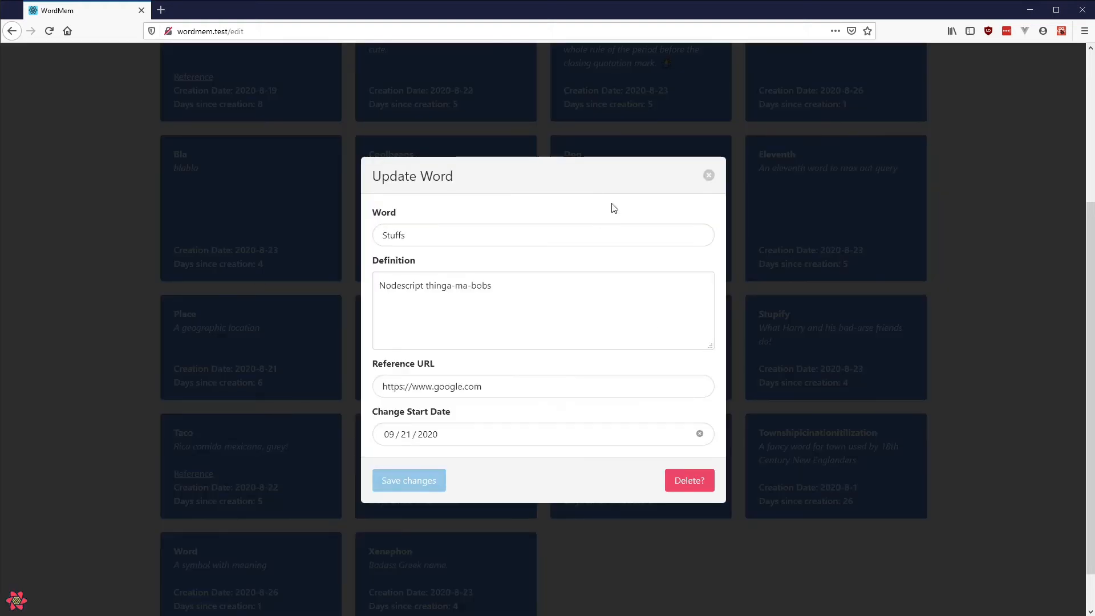
{"action": "left_click", "coordinate": [410, 433]}
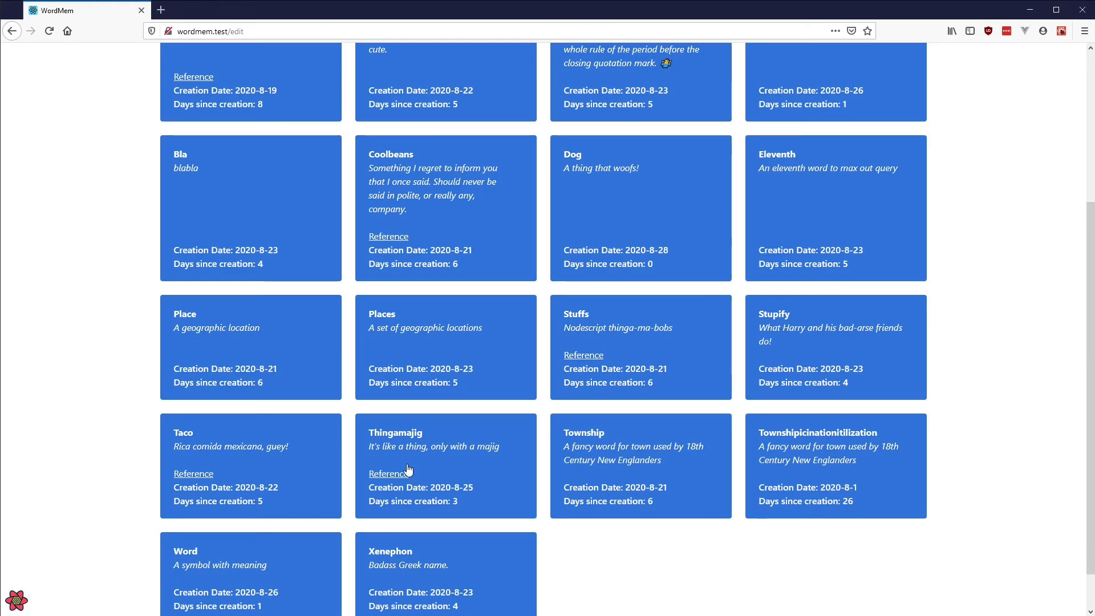
{"action": "mouse_move", "coordinate": [407, 456]}
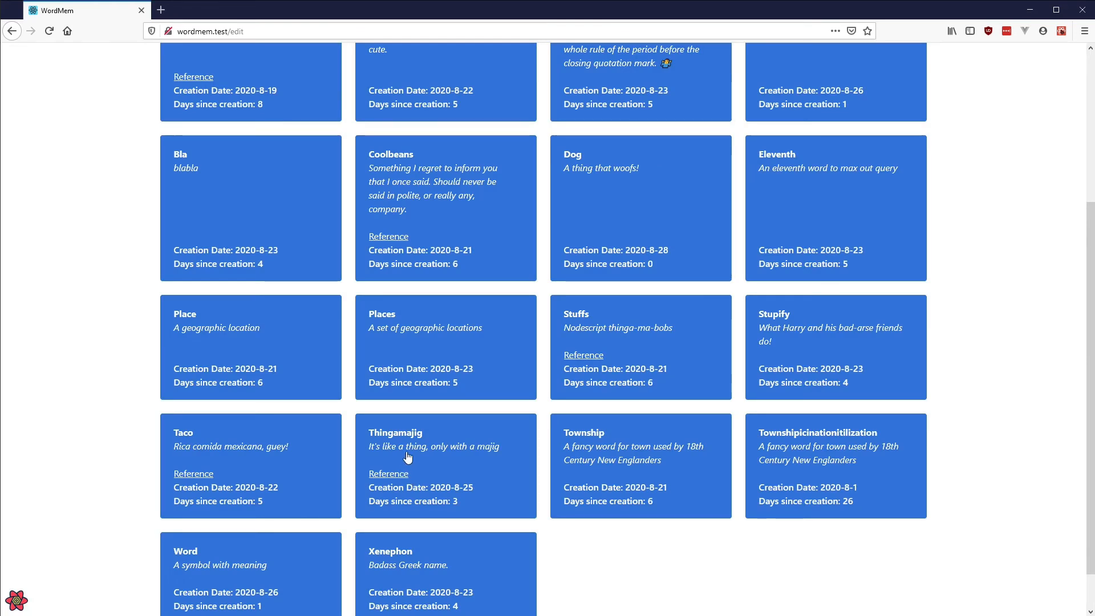
{"action": "mouse_move", "coordinate": [409, 450]}
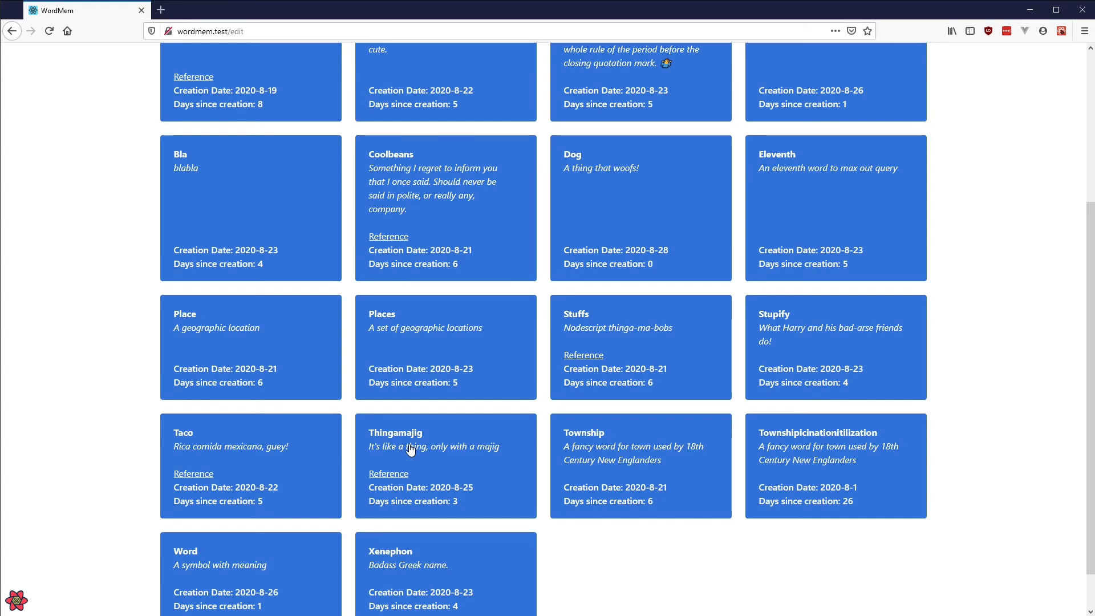
{"action": "scroll", "scroll_direction": "up", "scroll_amount": 3}
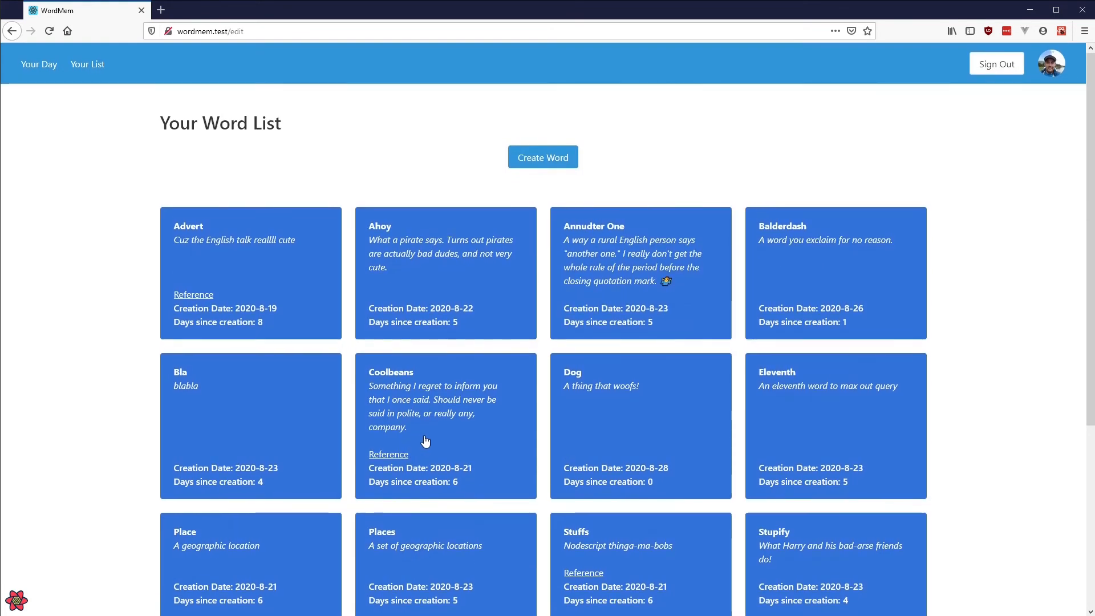
{"action": "mouse_move", "coordinate": [1050, 63]}
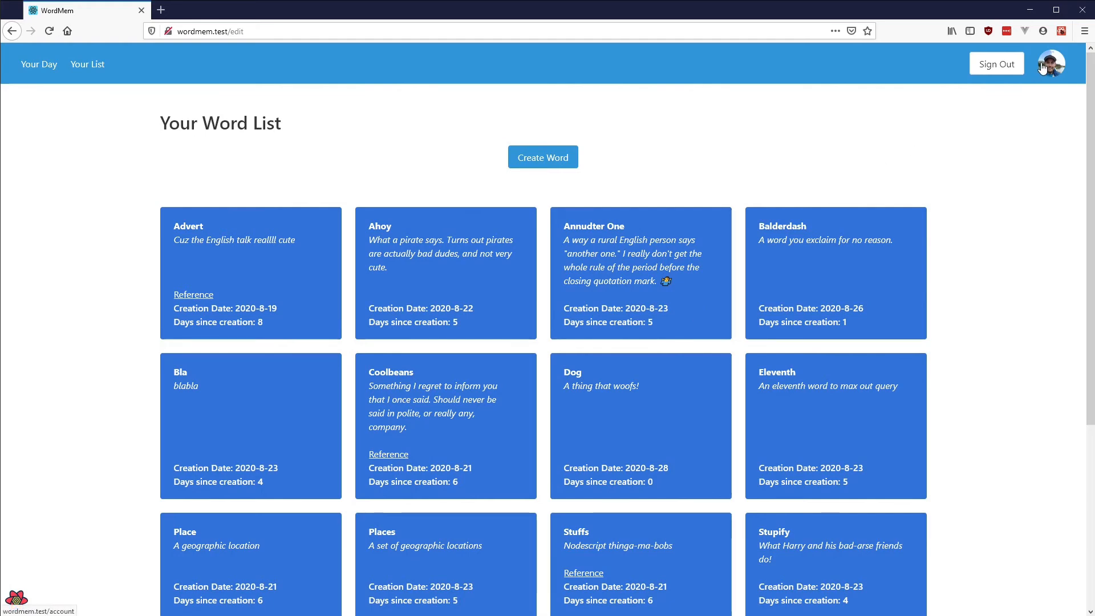
Open the Account Details page from the top-right profile avatar.
{"action": "left_click", "coordinate": [1051, 65]}
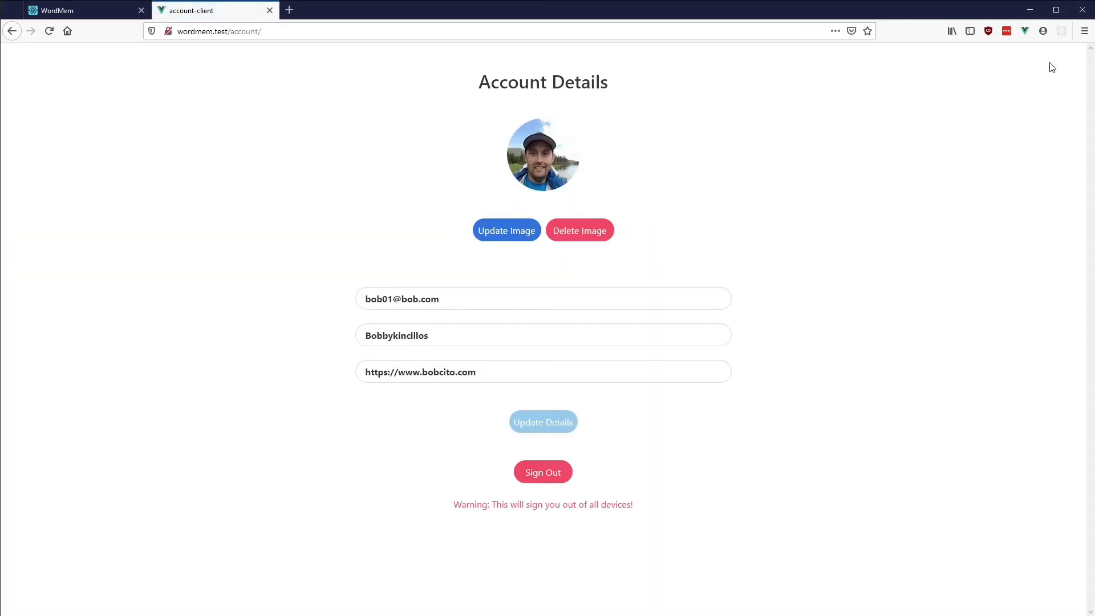
{"action": "mouse_move", "coordinate": [822, 382]}
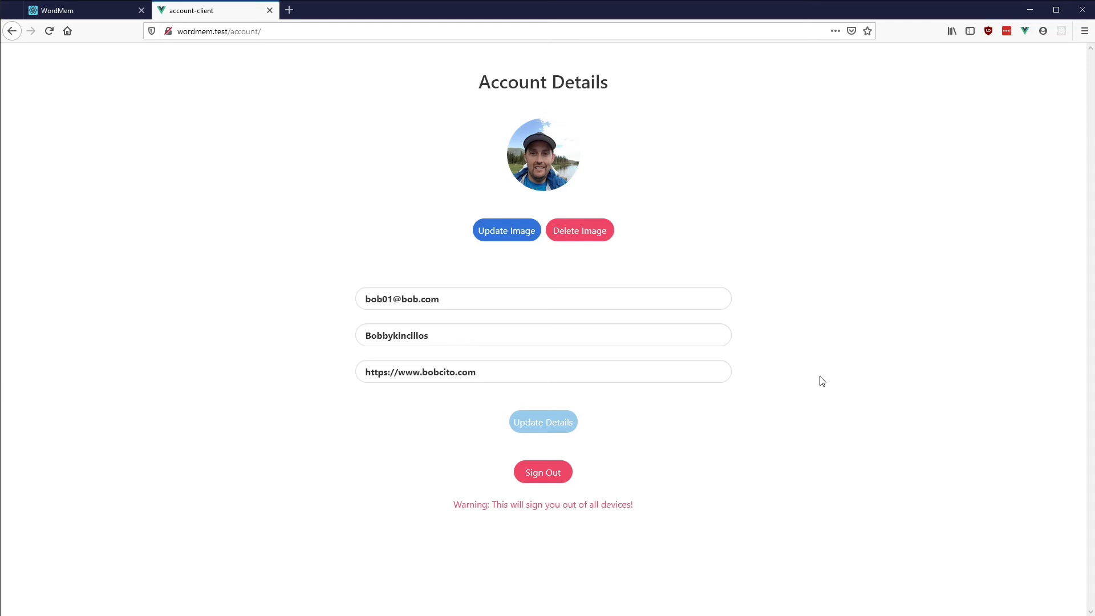
{"action": "mouse_move", "coordinate": [727, 396]}
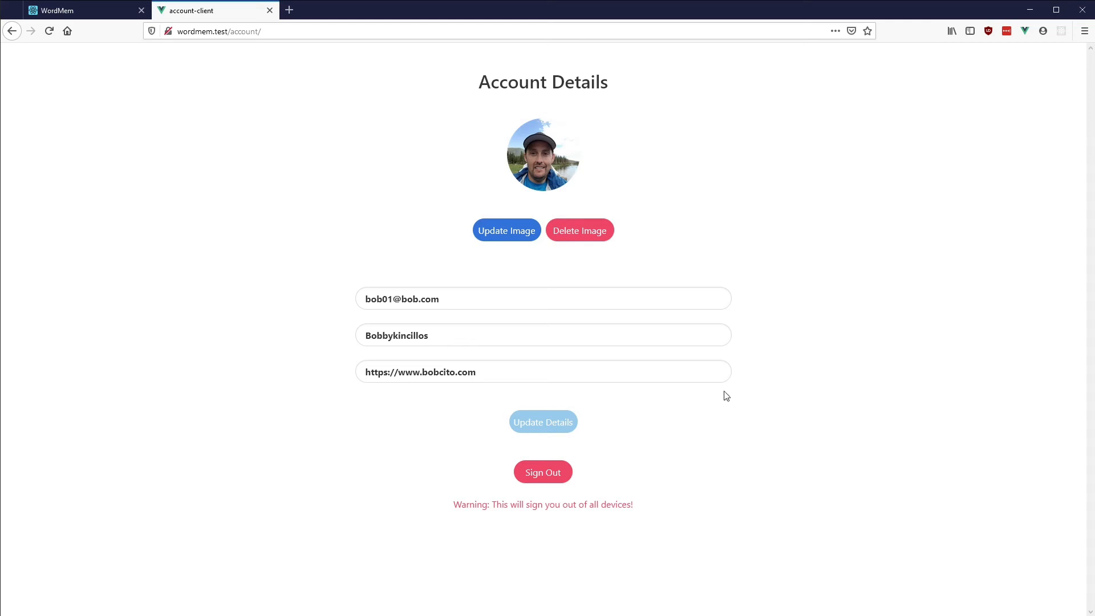
{"action": "left_click", "coordinate": [543, 299]}
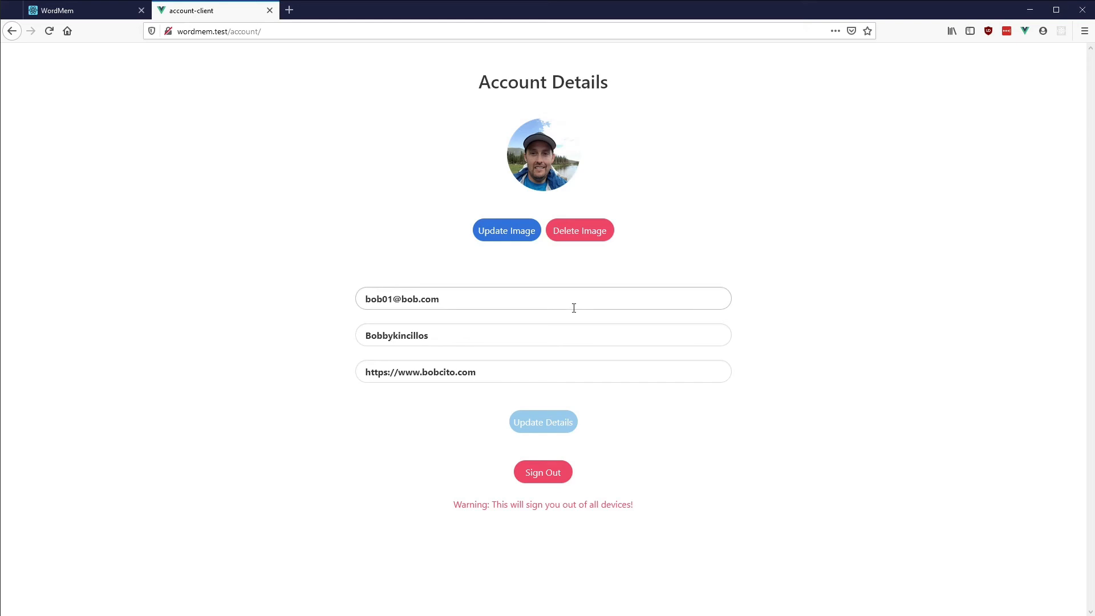
{"action": "mouse_move", "coordinate": [554, 381]}
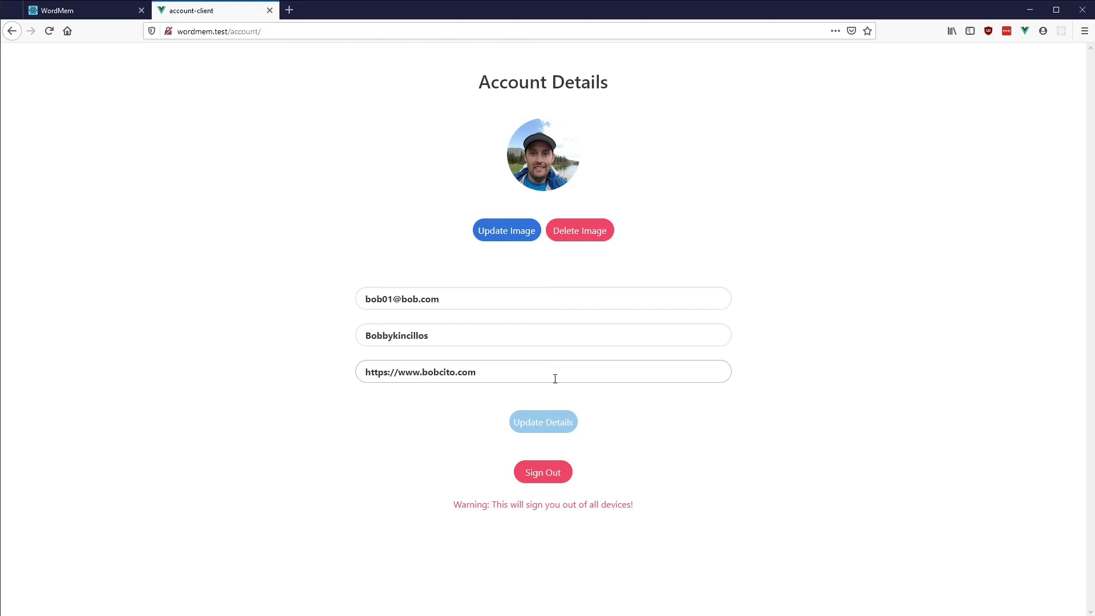
{"action": "mouse_move", "coordinate": [587, 240]}
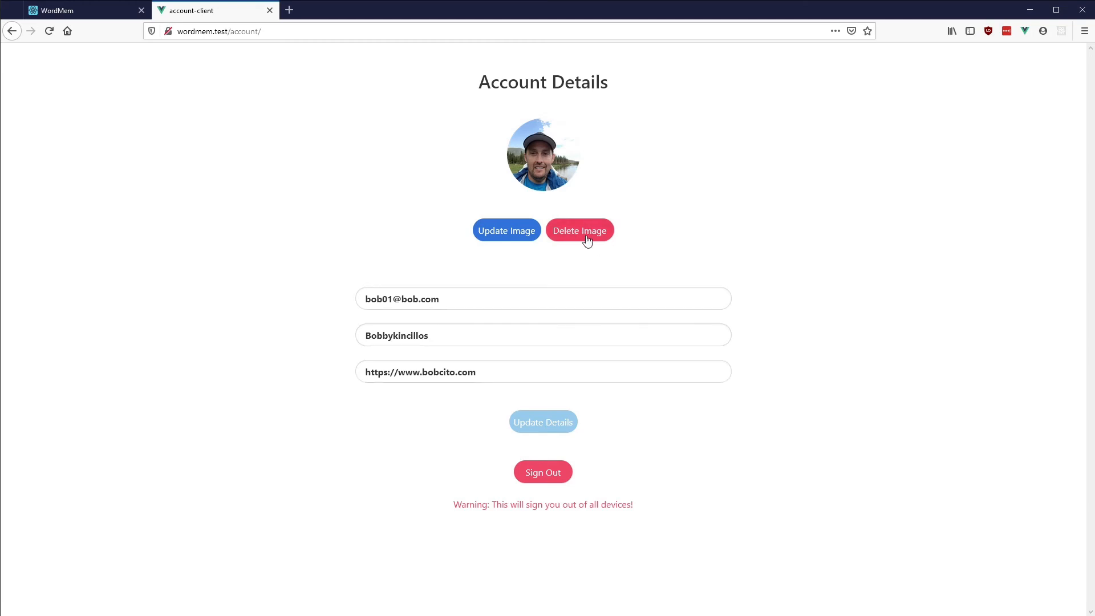
Delete the old profile image, then crop and upload Profile_Colorado.jpg.
{"action": "left_click", "coordinate": [578, 231]}
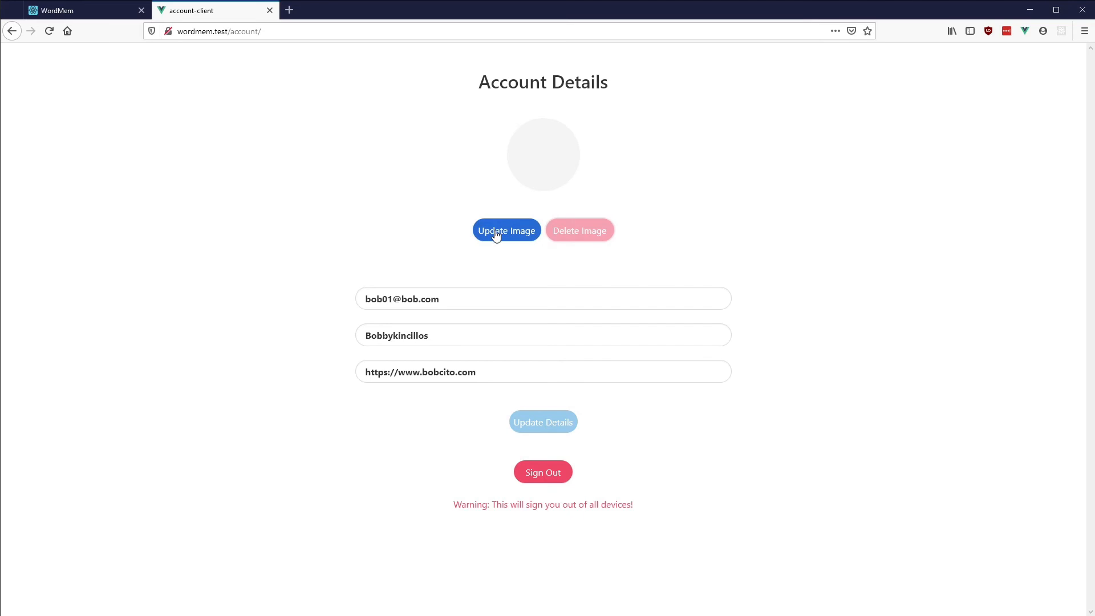
{"action": "left_click", "coordinate": [506, 230]}
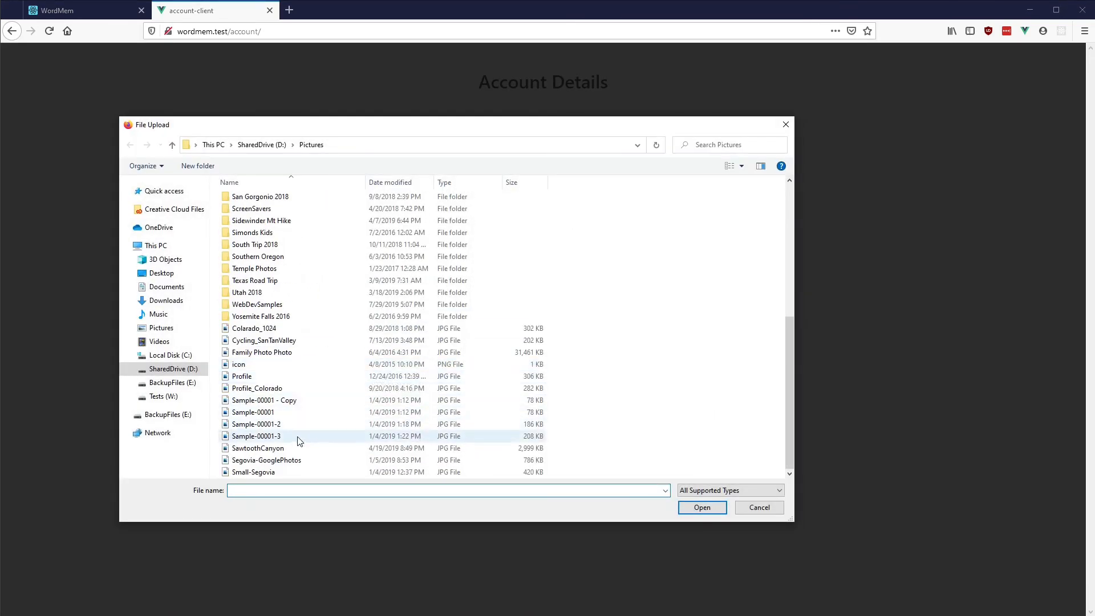
{"action": "mouse_move", "coordinate": [258, 388]}
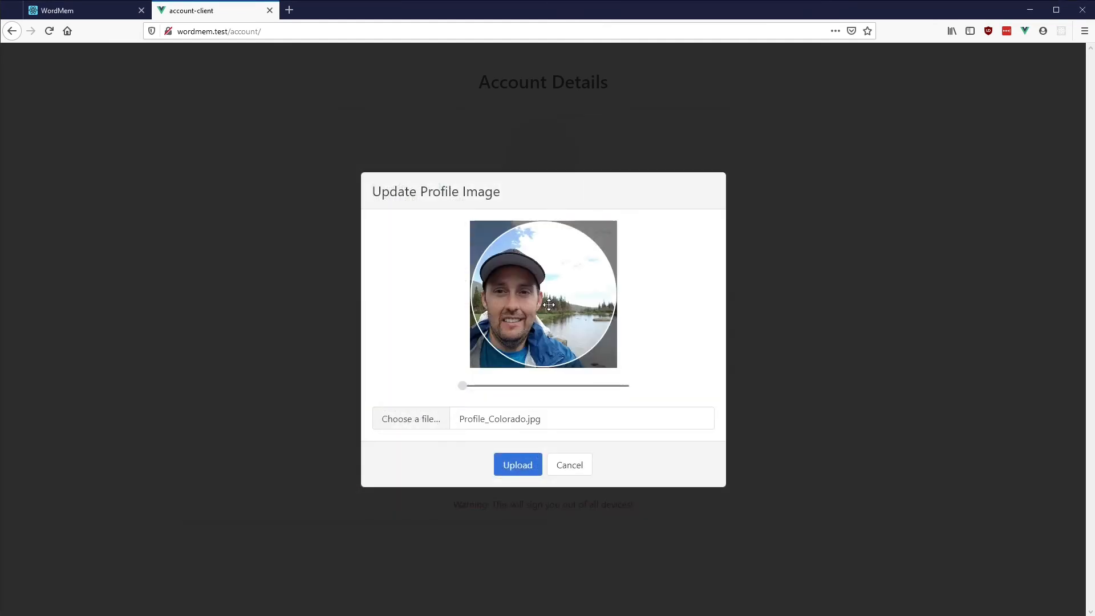
{"action": "left_click", "coordinate": [517, 464]}
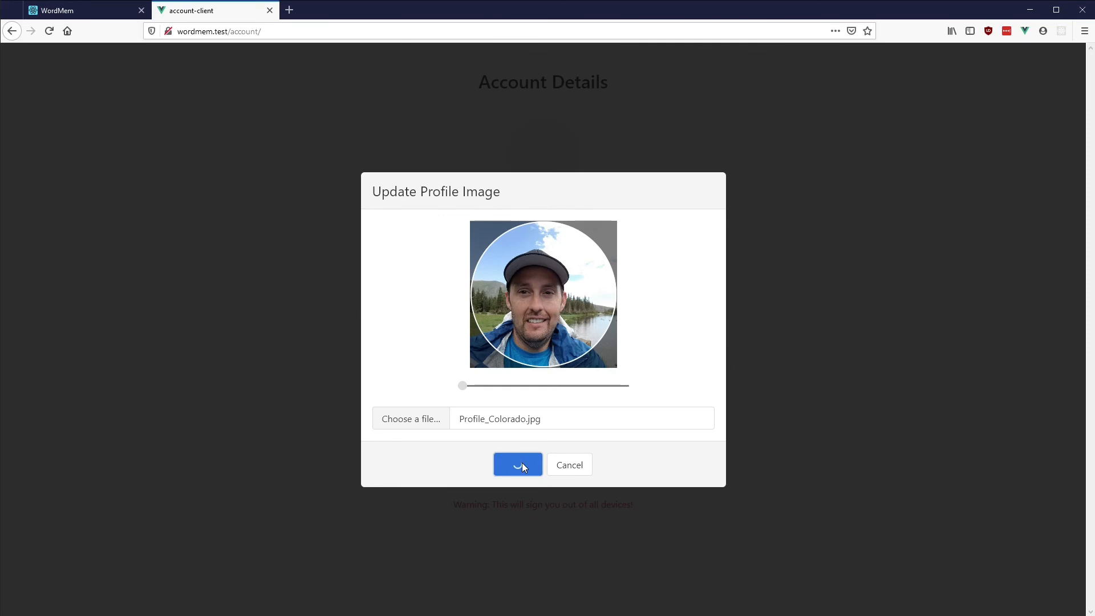
{"action": "left_click", "coordinate": [517, 464]}
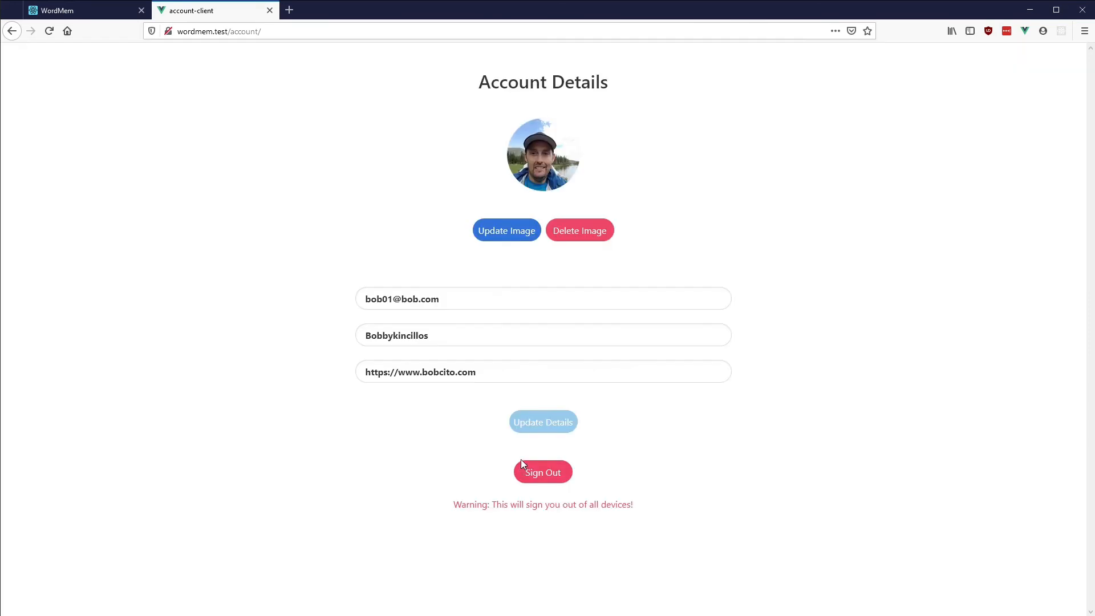
{"action": "mouse_move", "coordinate": [586, 397]}
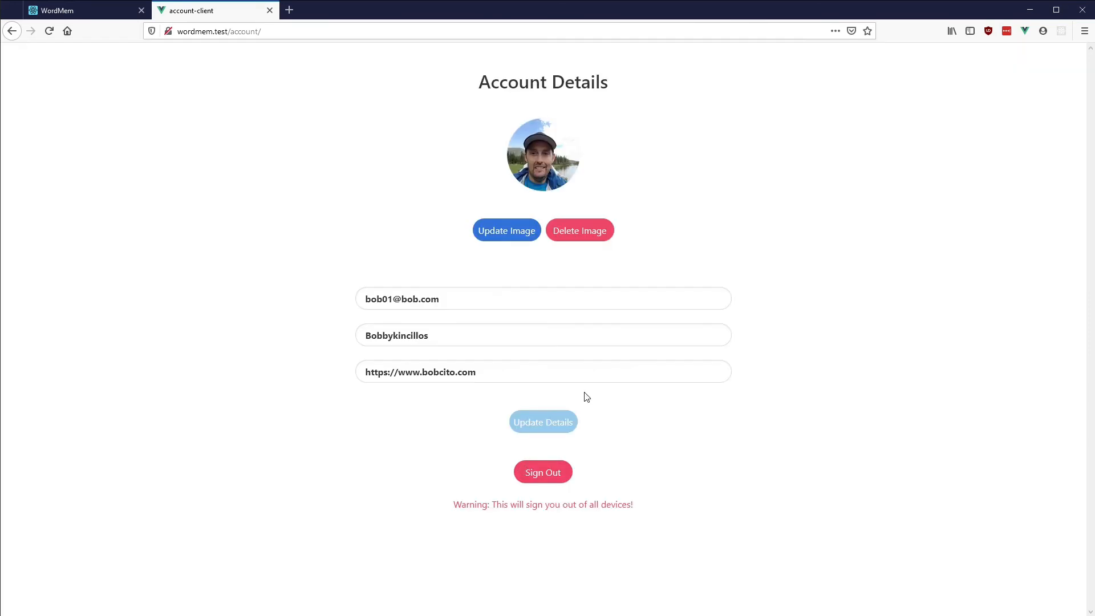
{"action": "mouse_move", "coordinate": [725, 429]}
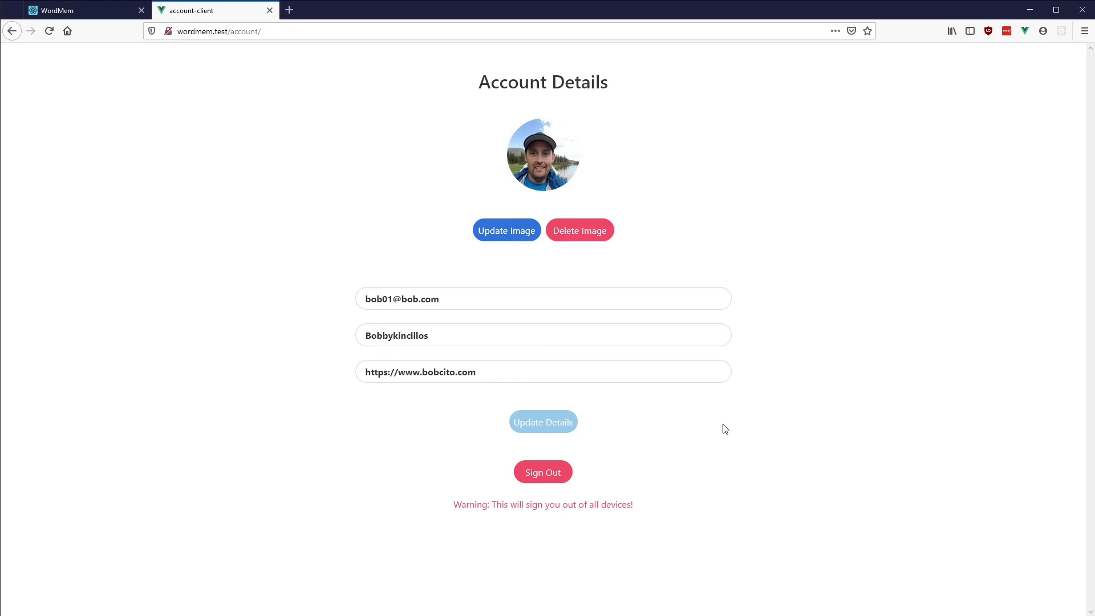
{"action": "mouse_move", "coordinate": [716, 427]}
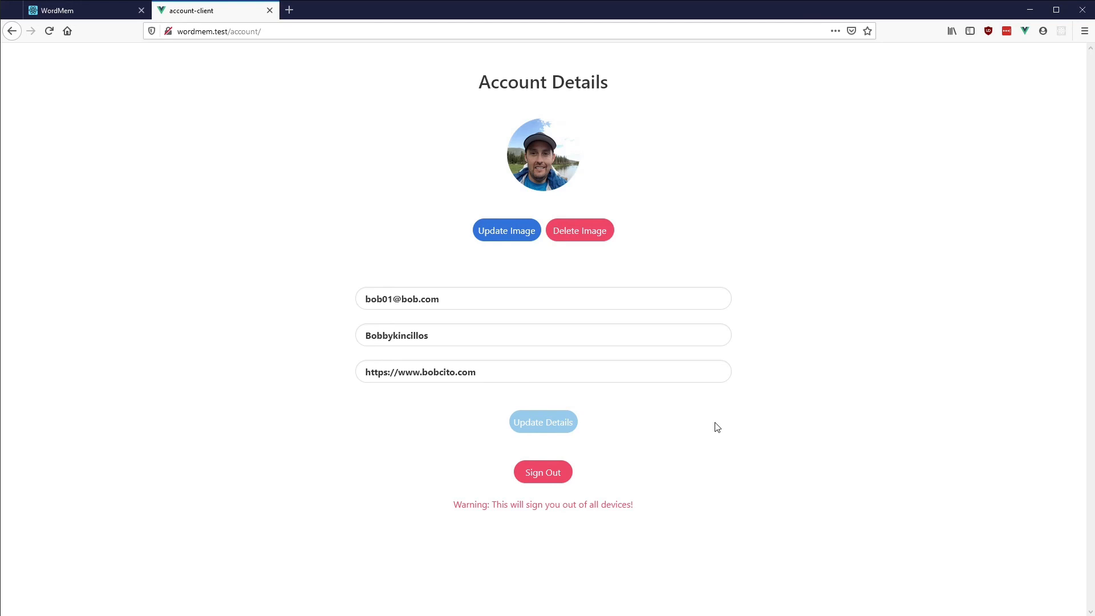